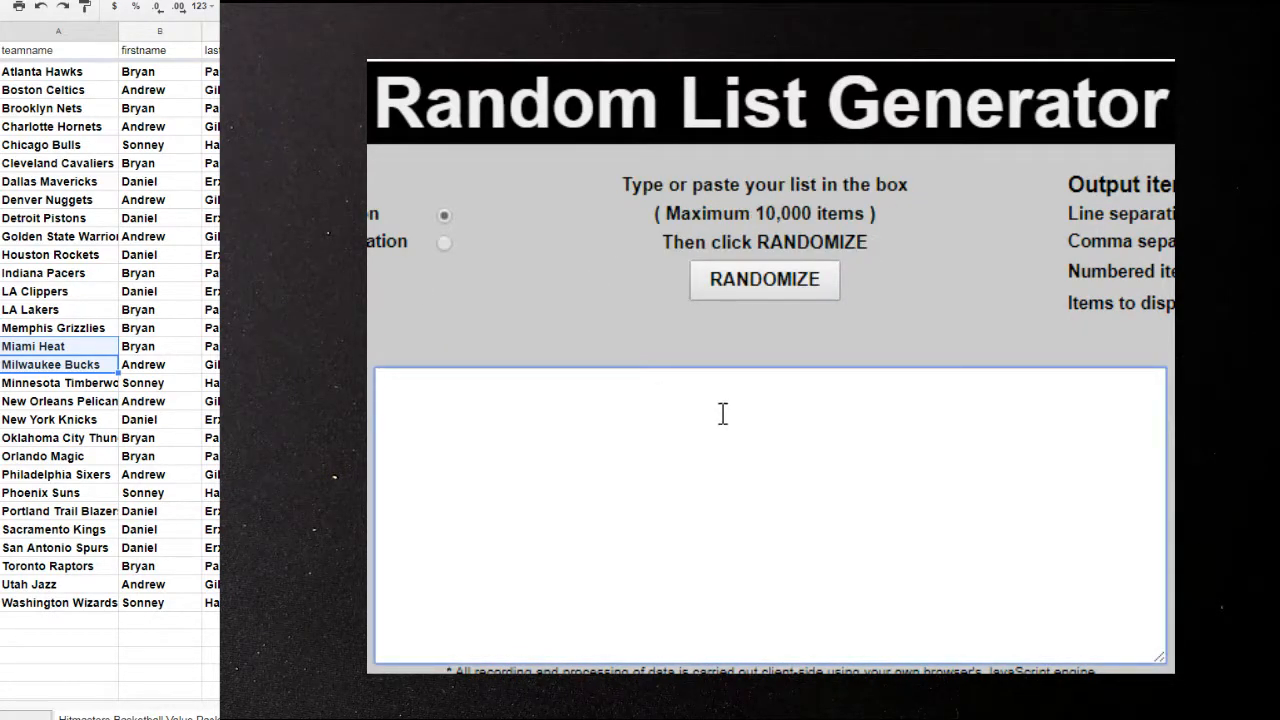
Enter six alternating phi and orl lines in the list box and randomize them
type("phi")
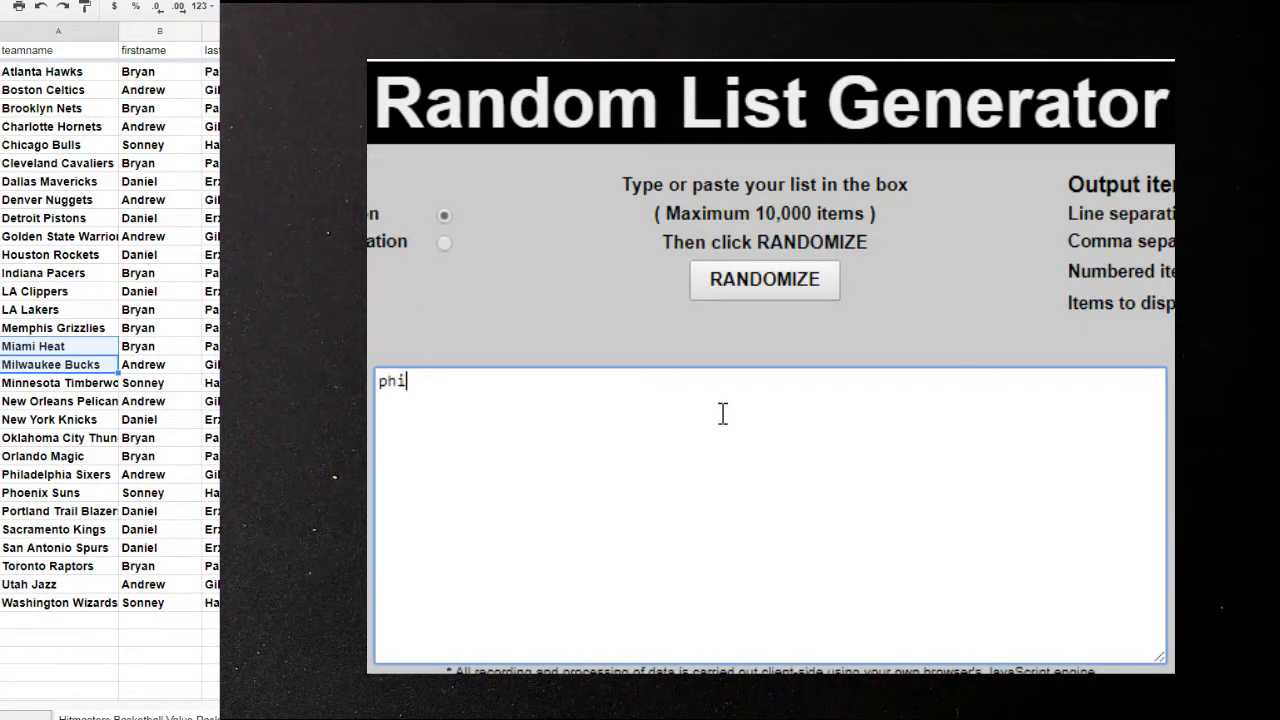
type("orl")
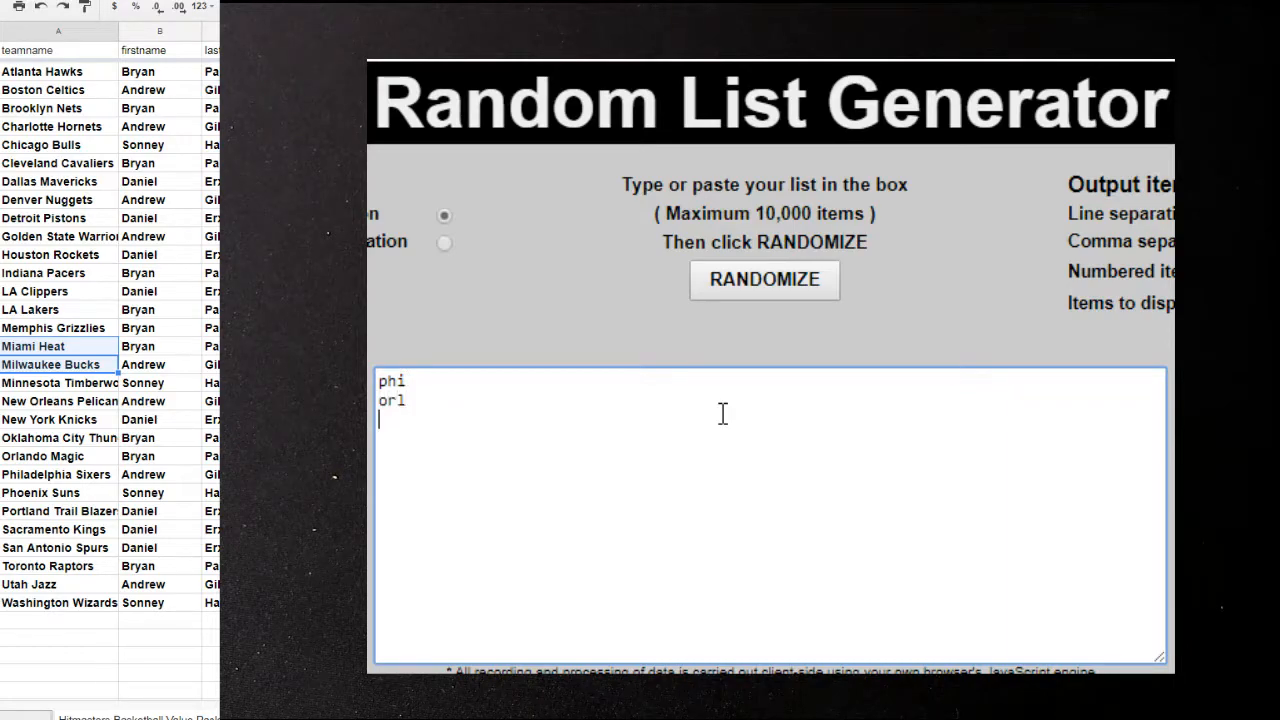
type("phi")
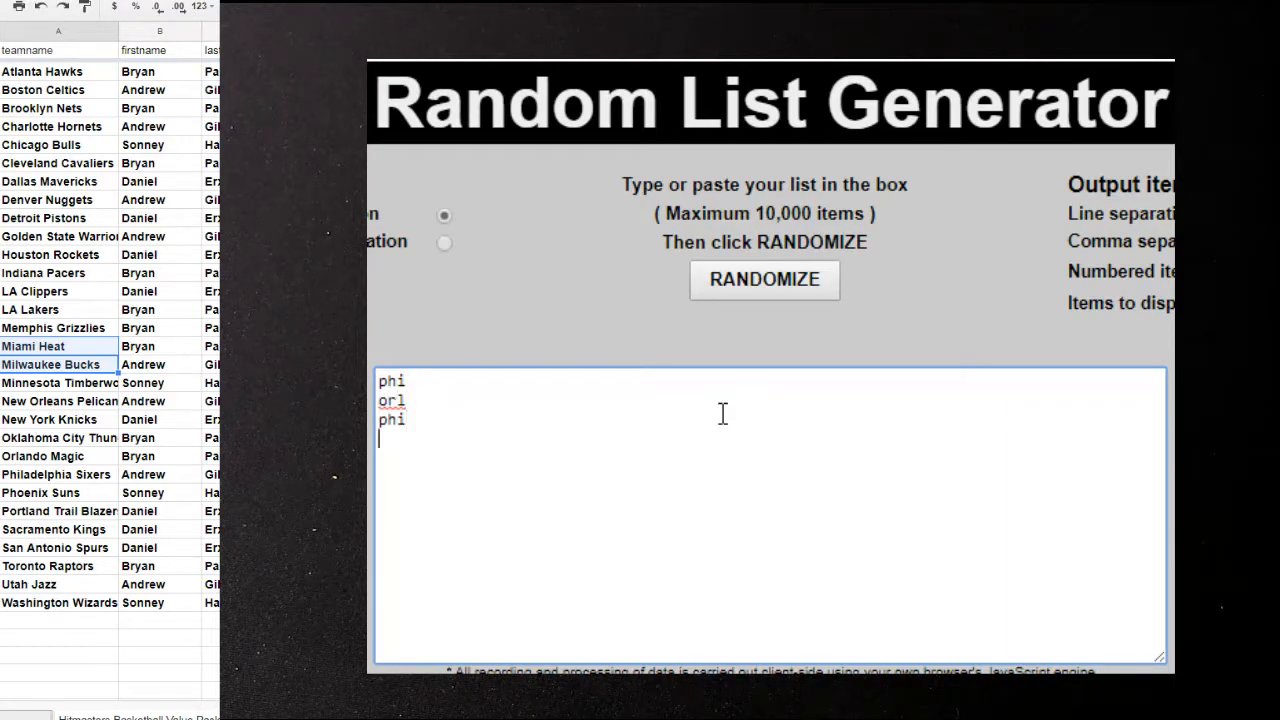
type("orl")
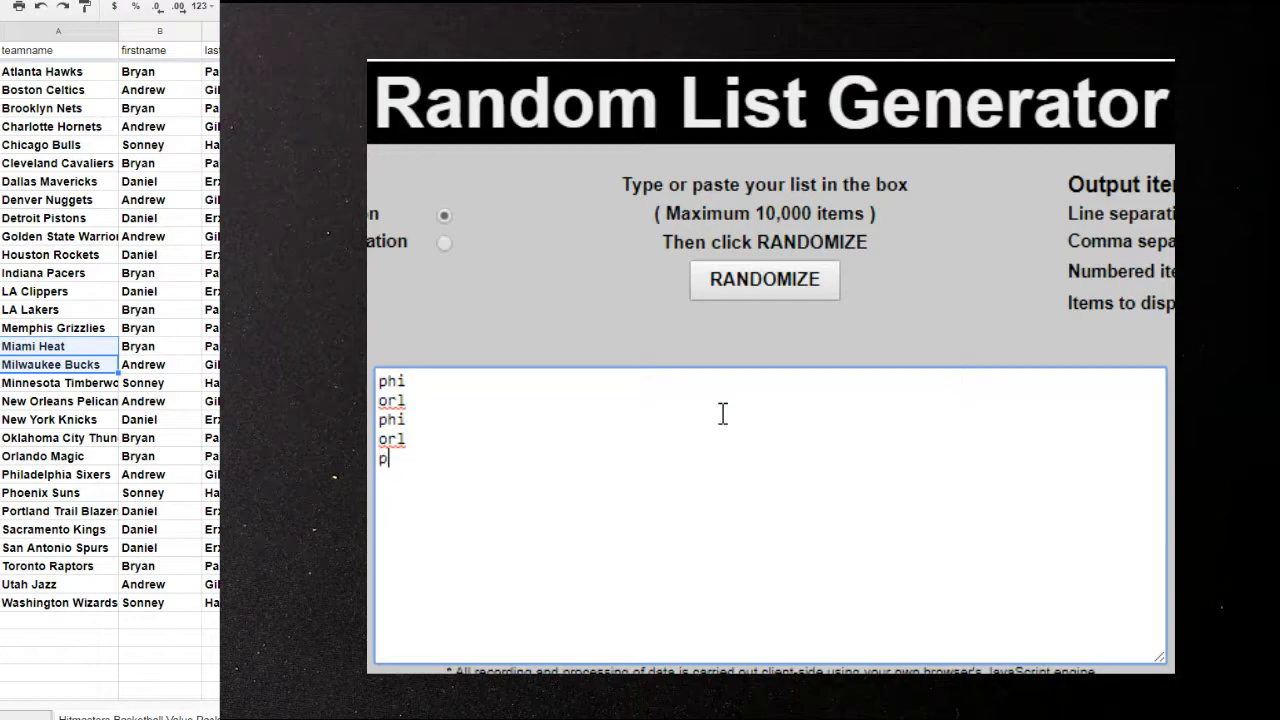
type("hi")
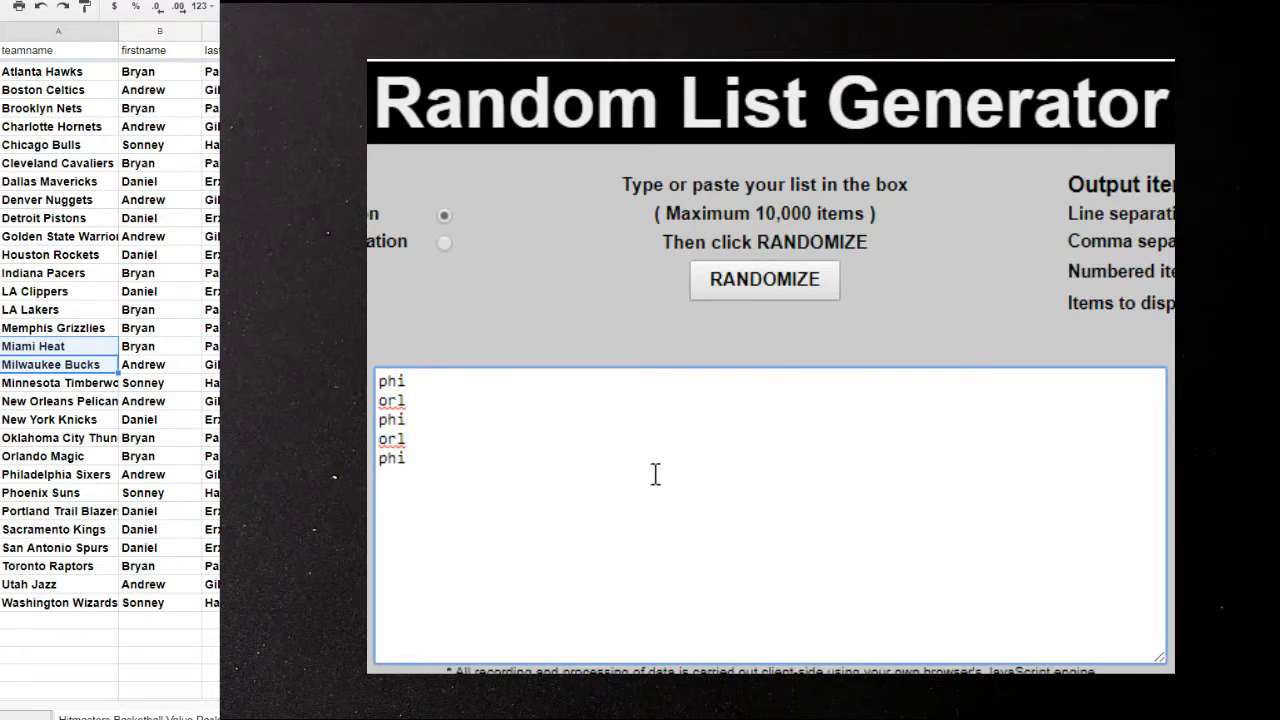
mouse_move(446, 460)
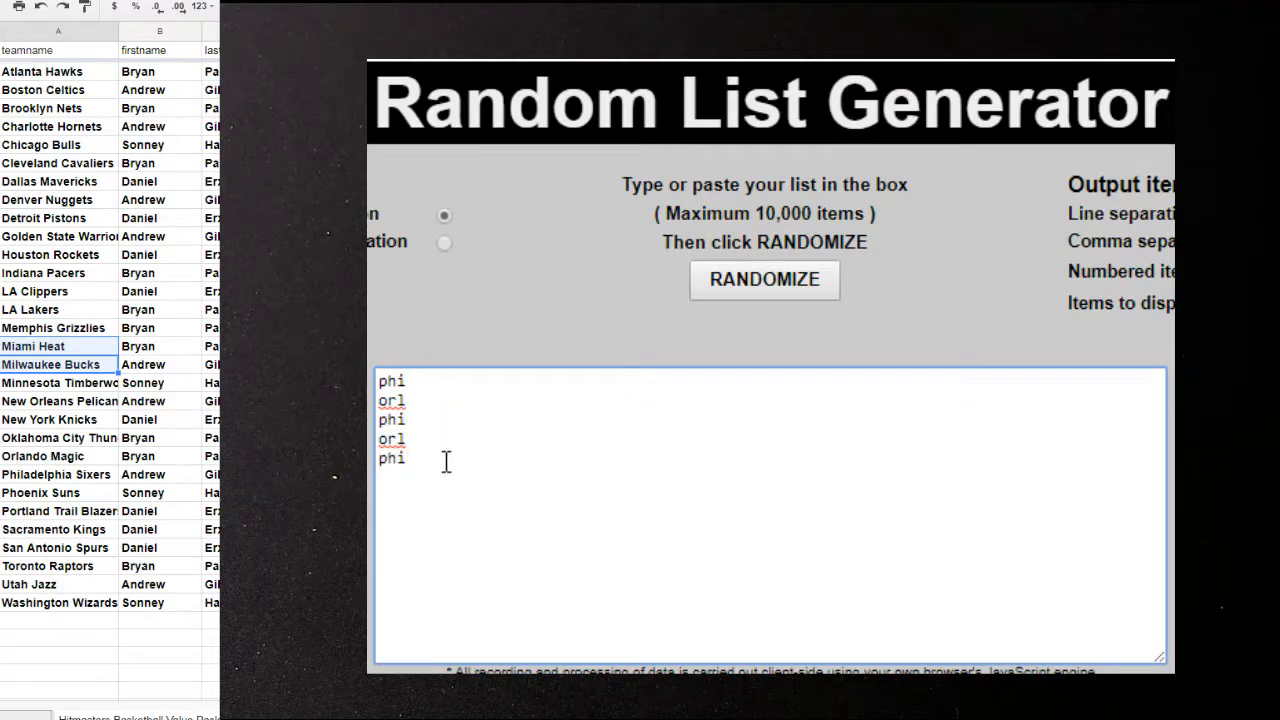
type("orl")
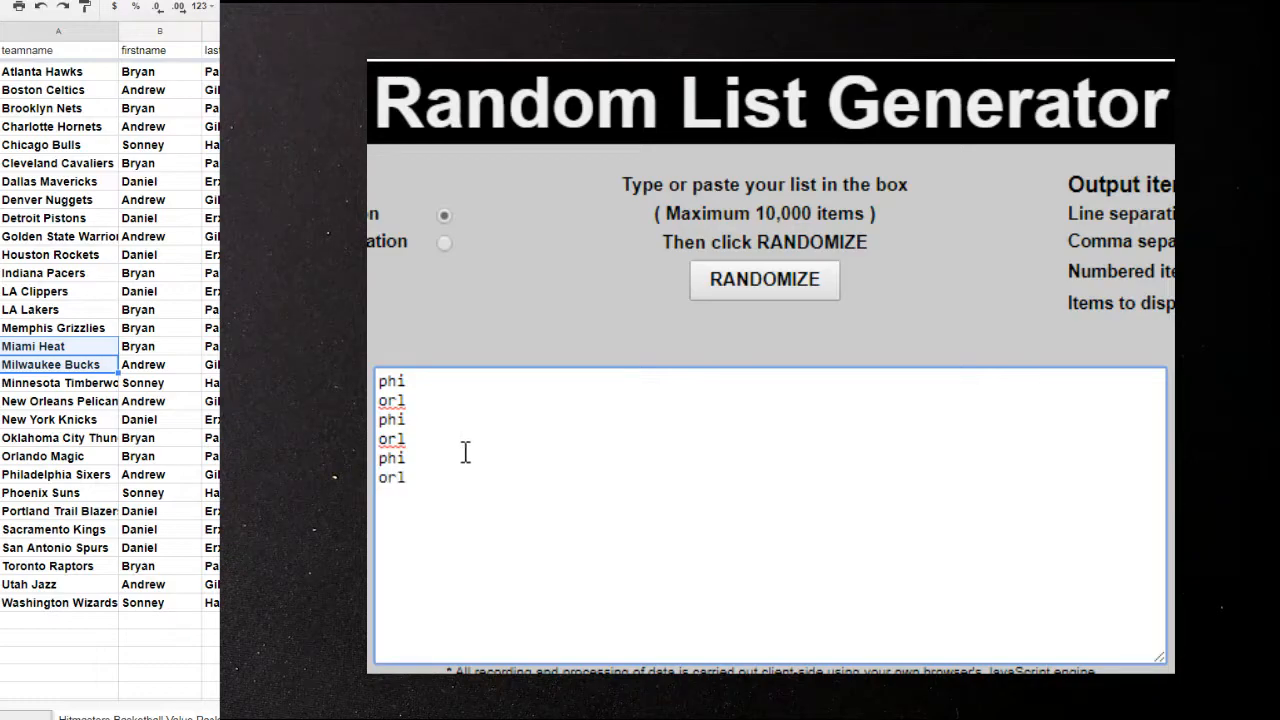
left_click(764, 279)
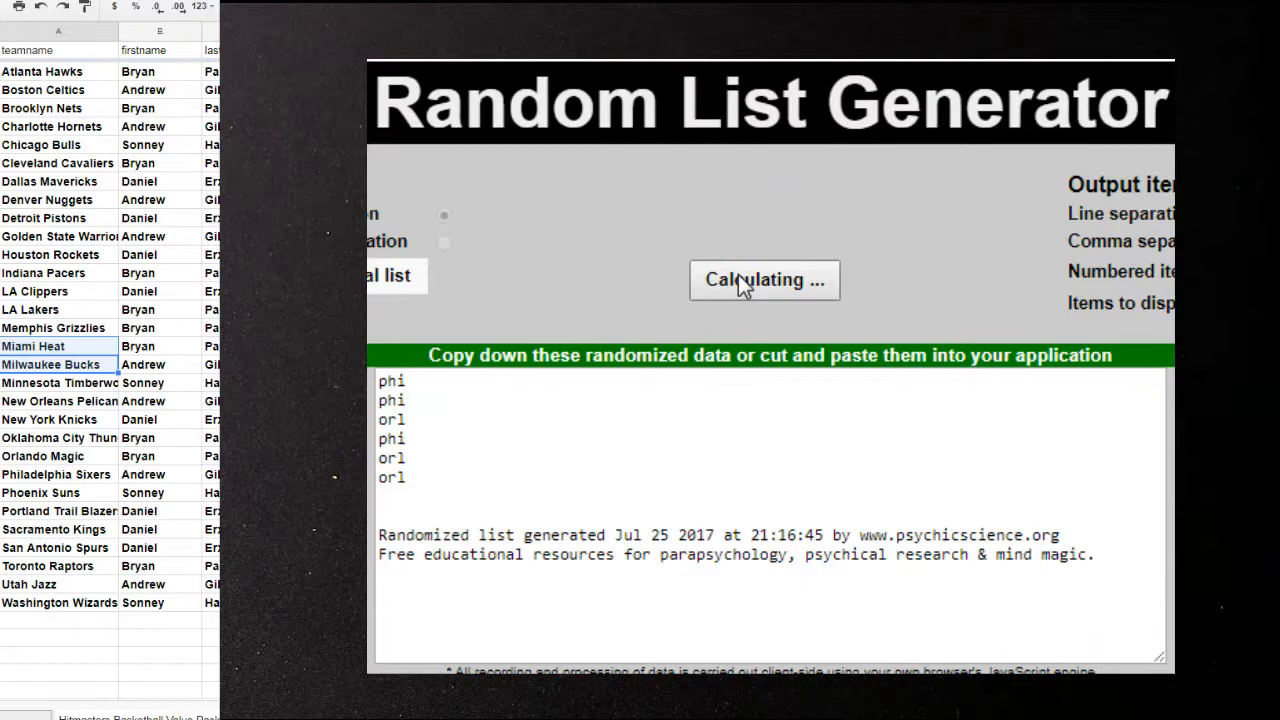
Reshuffle the phi/orl list into a new random order
left_click(764, 279)
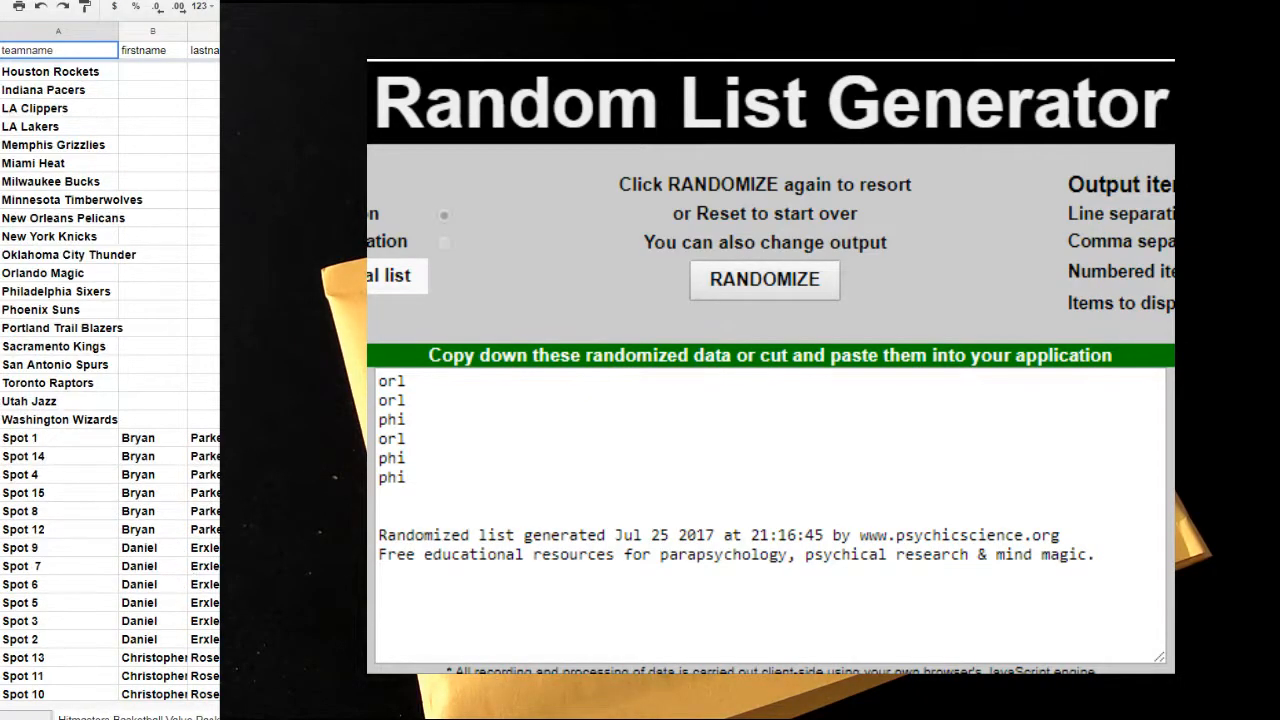
scroll("down", 3)
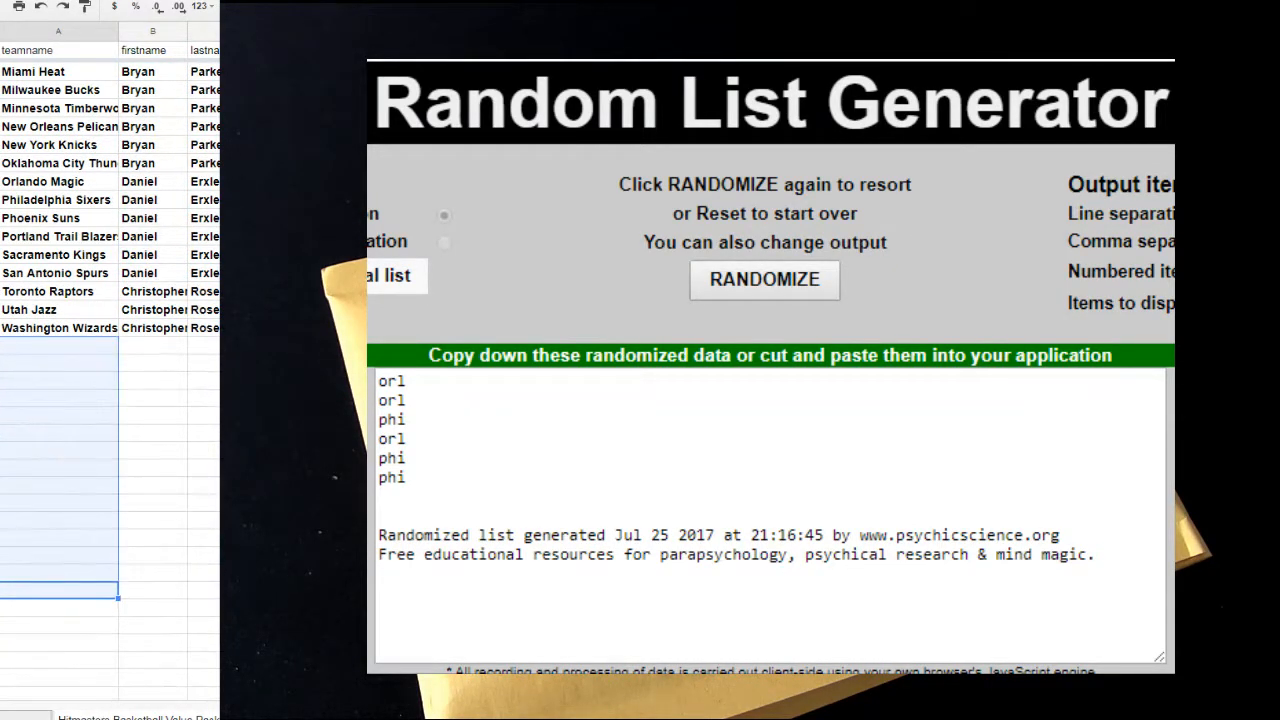
right_click(60, 100)
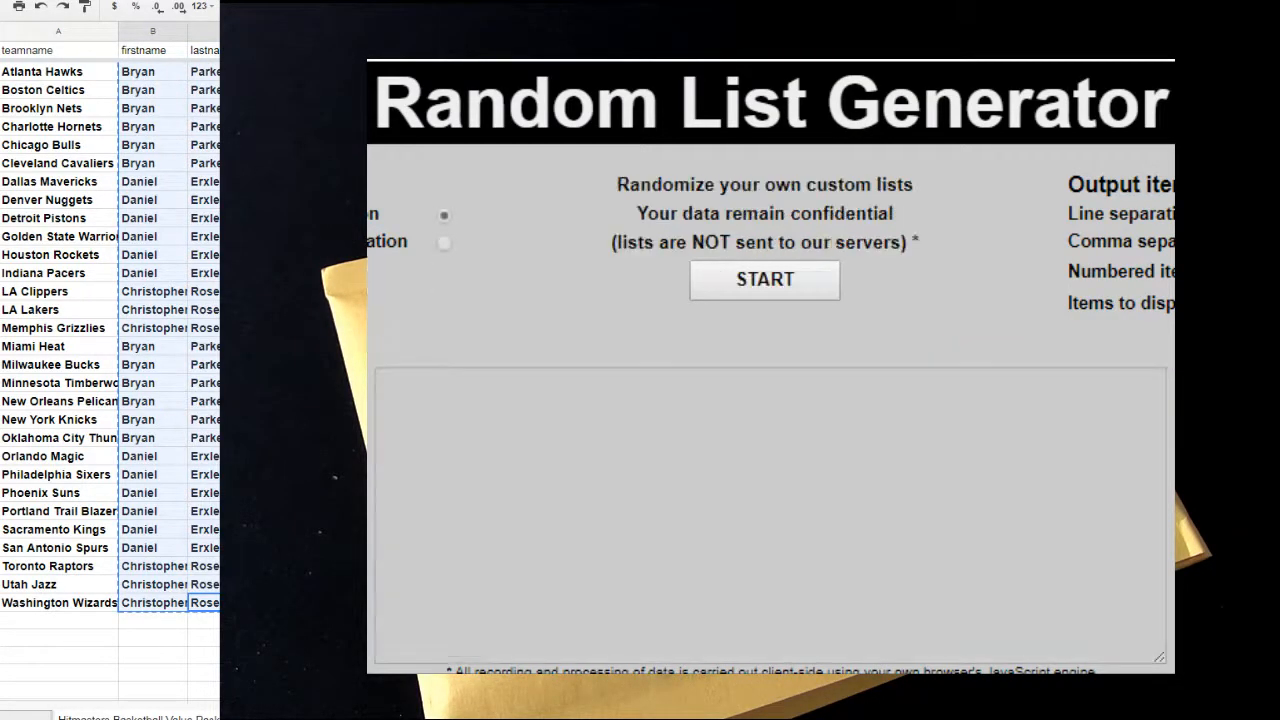
left_click(770, 515)
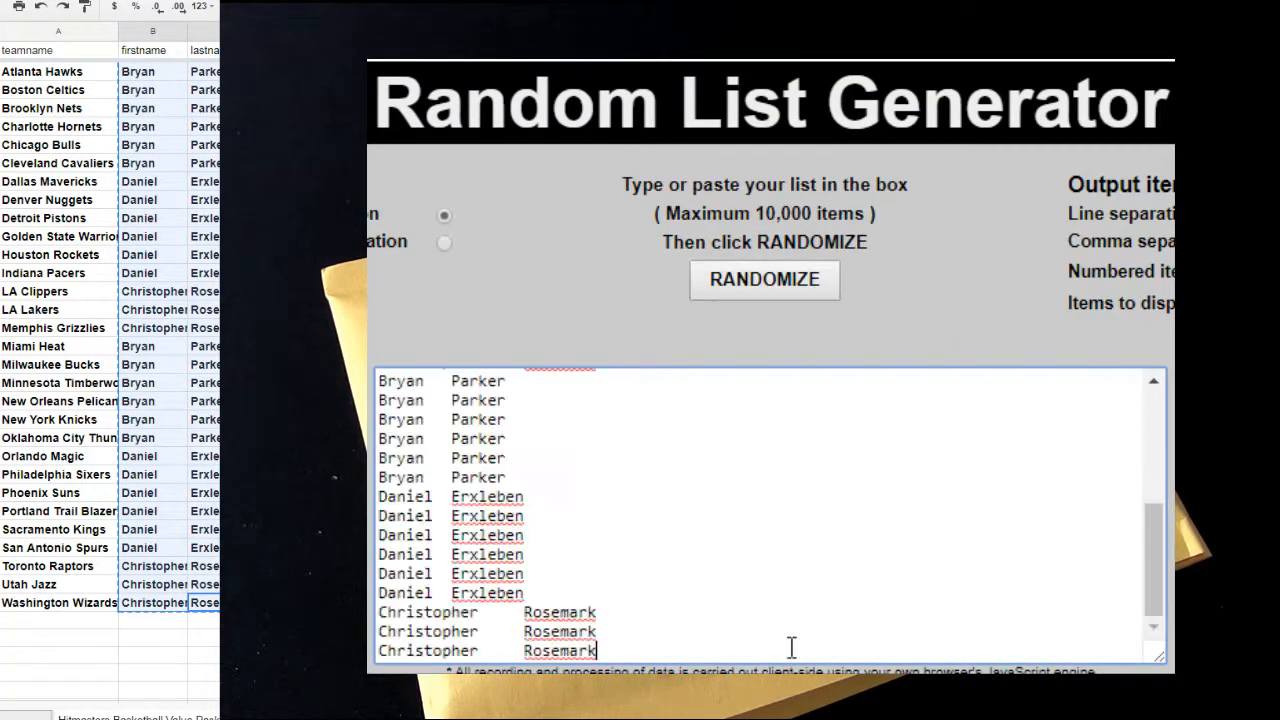
left_click(764, 279)
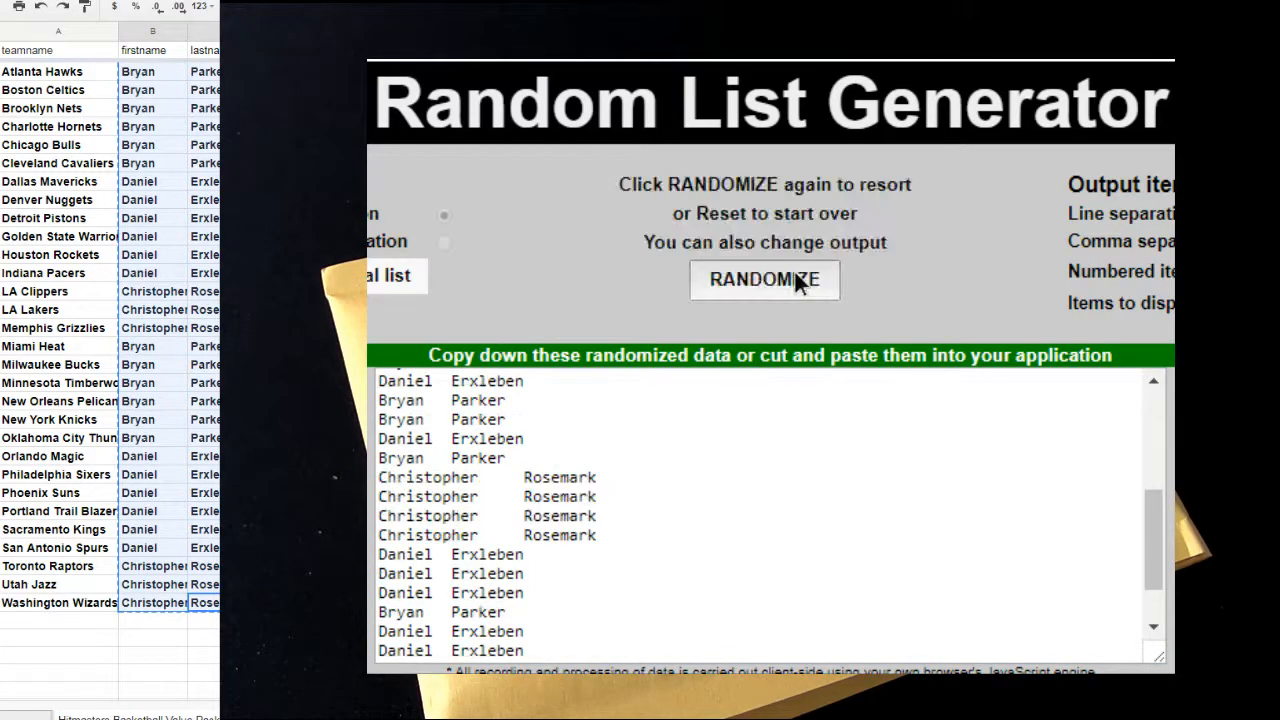
left_click(764, 279)
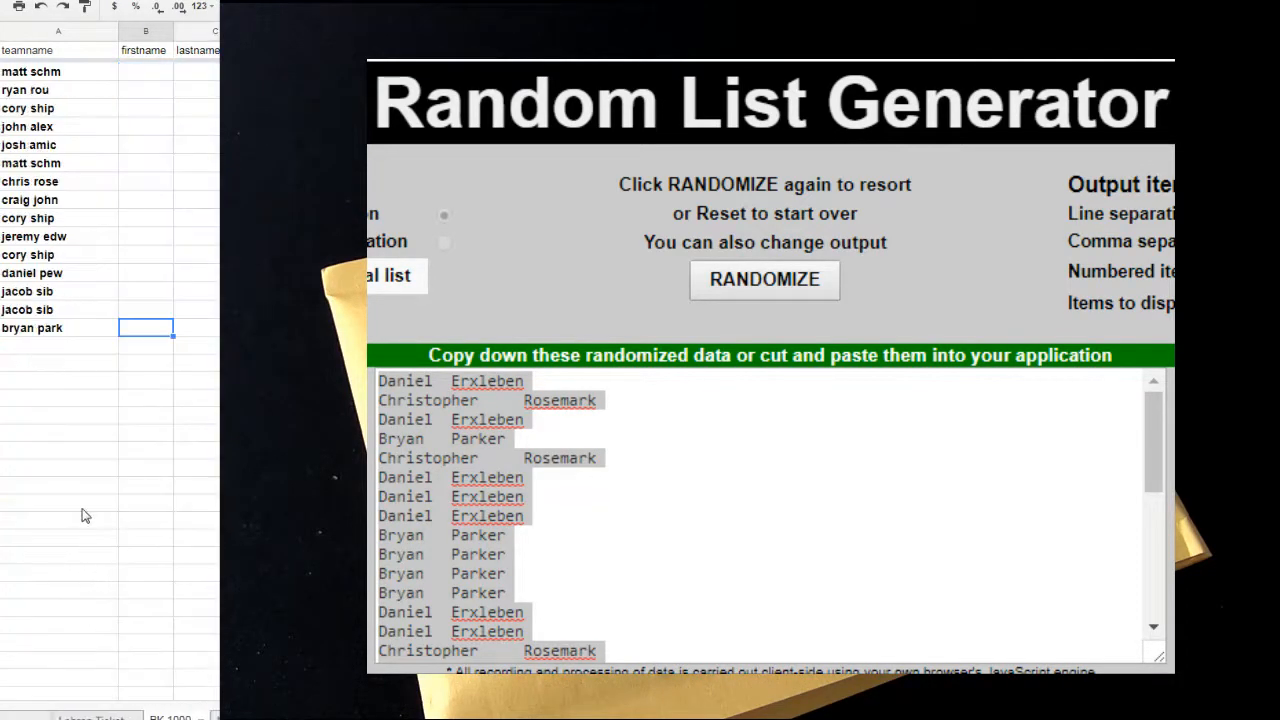
Paste the shuffled owner names into the team sheet starting at cell B2
type("da")
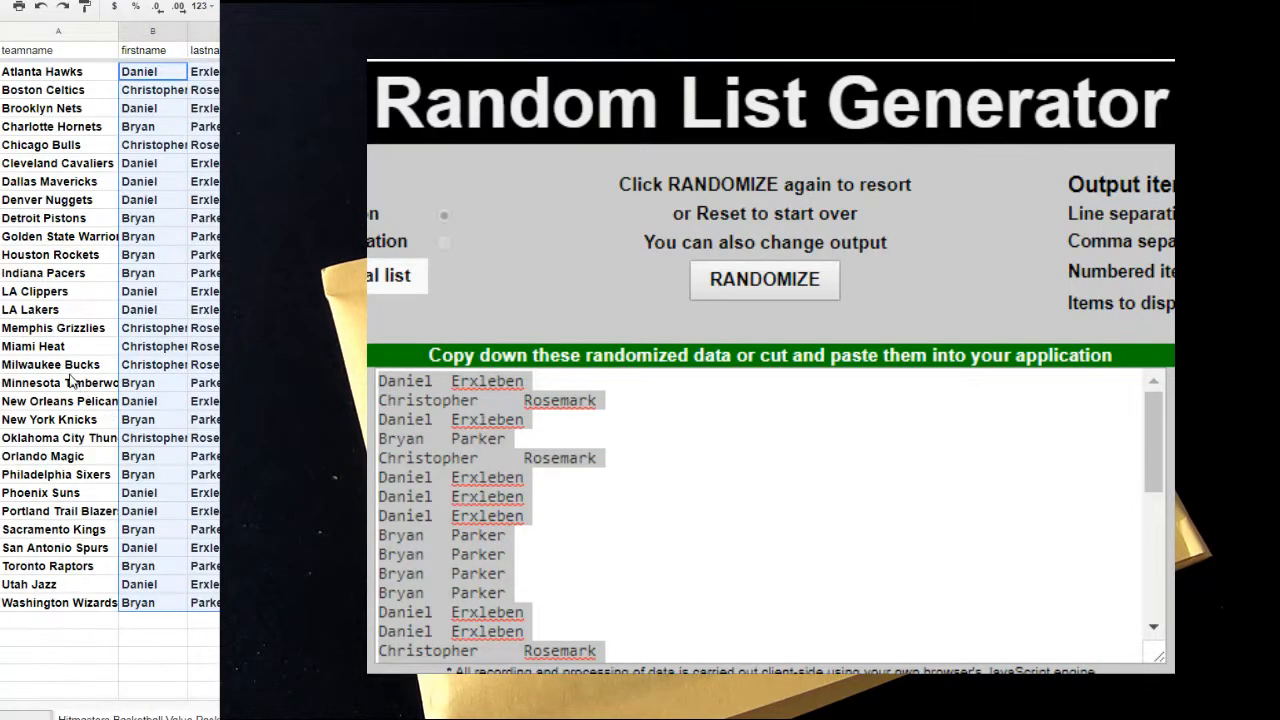
left_click(52, 364)
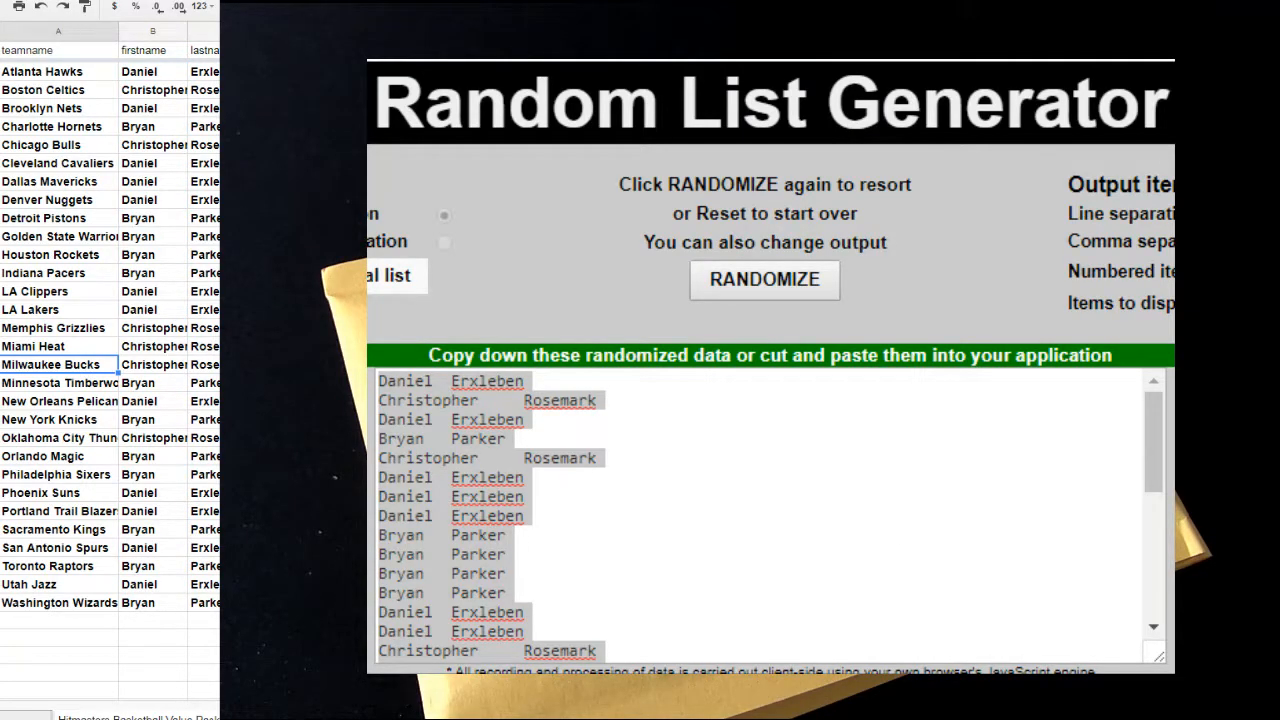